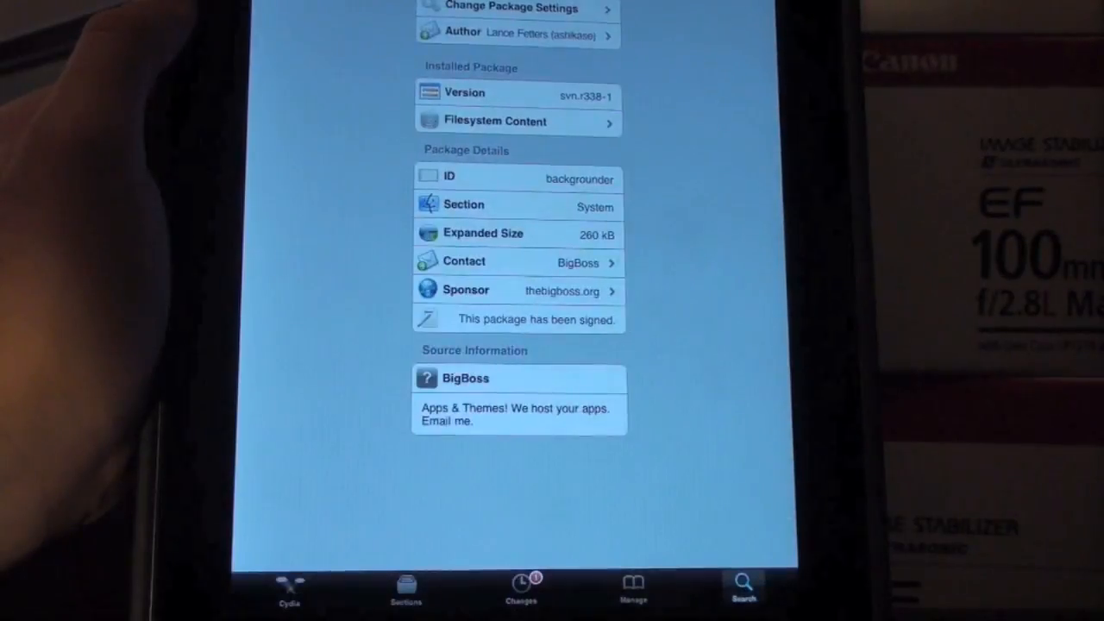
Scroll Activator's gesture list through shake, sleep button, slide-in and SpringBoard actions.
{"action": "scroll", "scroll_direction": "up", "scroll_amount": 3}
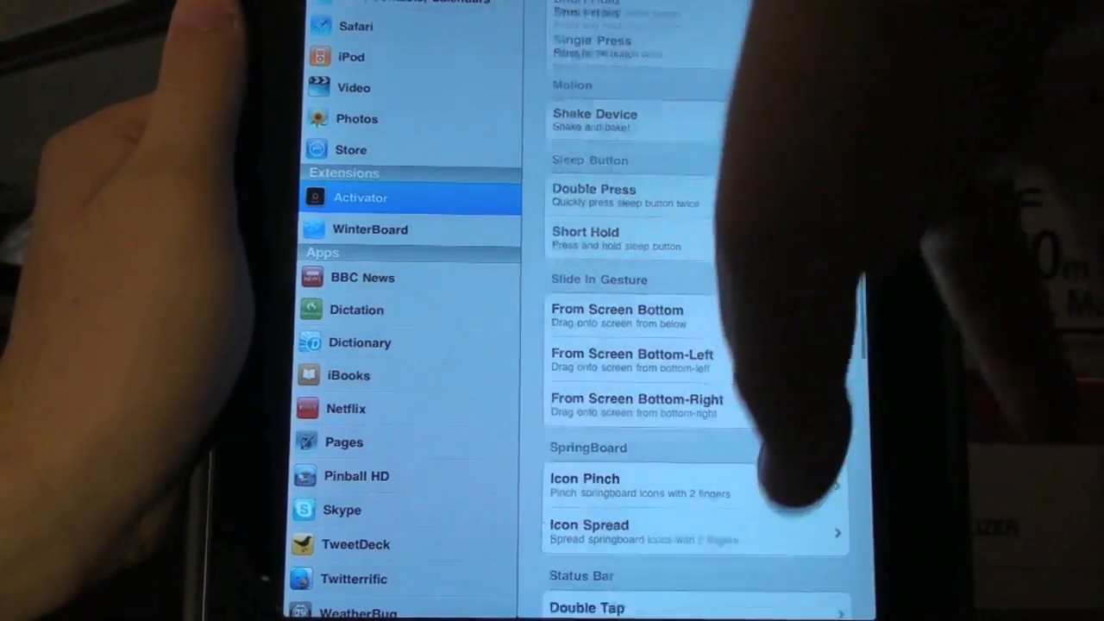
{"action": "scroll", "scroll_direction": "down", "scroll_amount": 3}
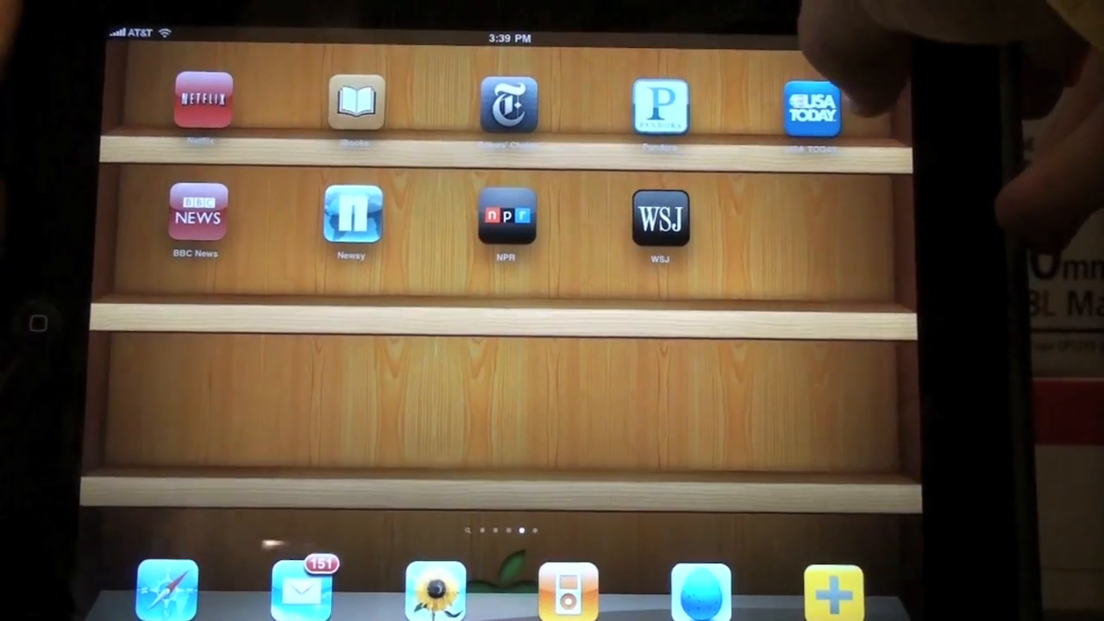
{"action": "left_click", "coordinate": [660, 106]}
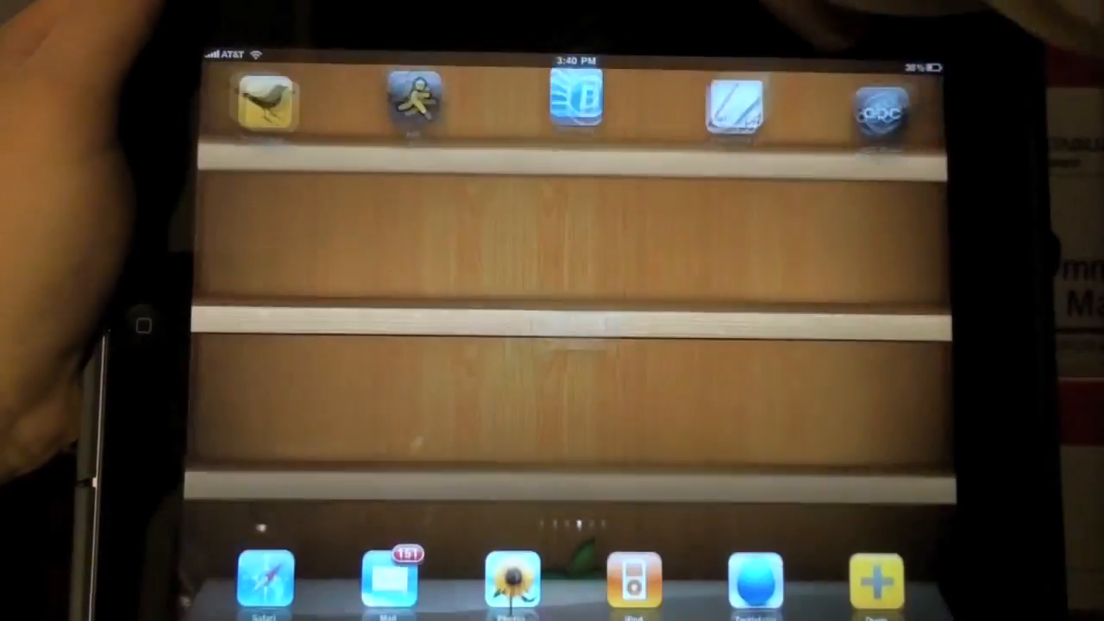
{"action": "scroll", "scroll_direction": "left", "scroll_amount": 3}
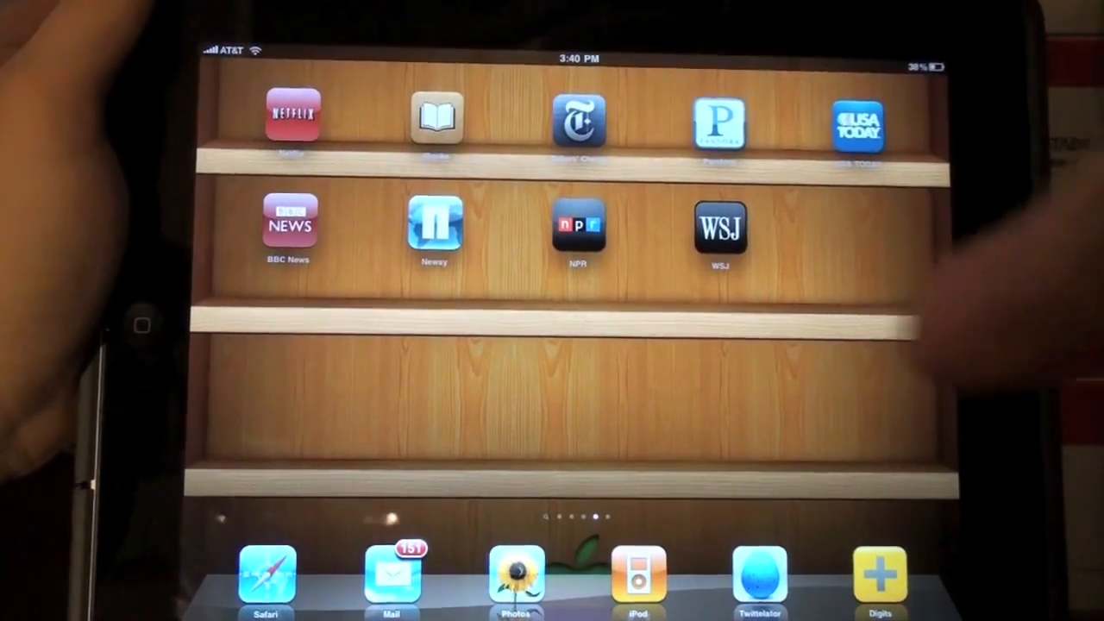
Read the 'Greek parliament backs hefty cuts' story in BBC News, then background the app.
{"action": "left_click", "coordinate": [288, 225]}
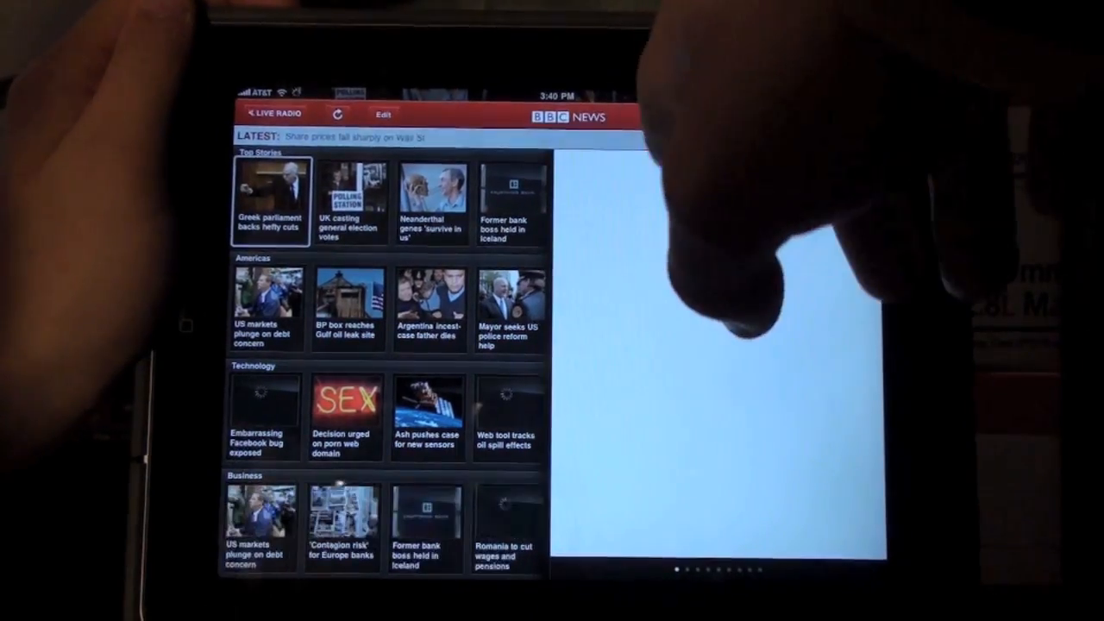
{"action": "left_click", "coordinate": [270, 198]}
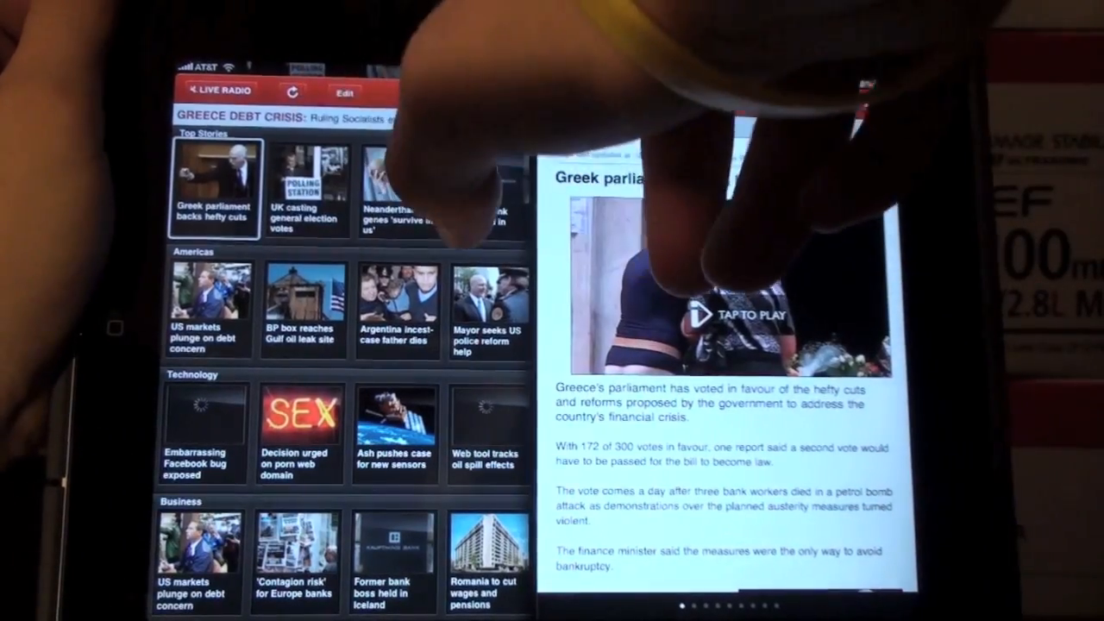
{"action": "key", "text": "home"}
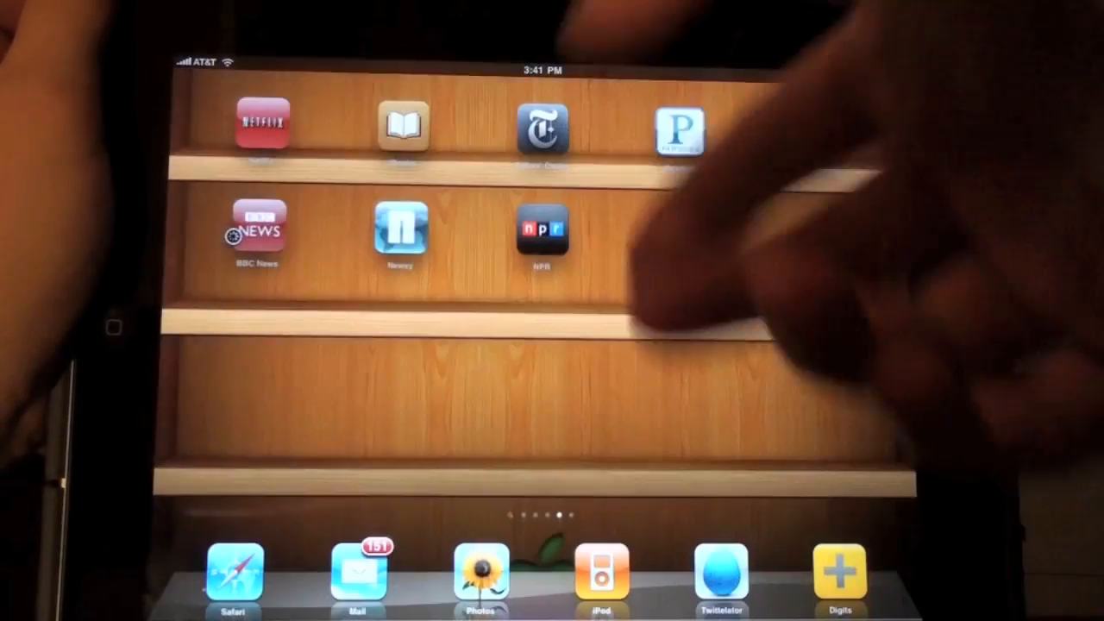
Flip back through home screen pages to the Calendar, Contacts, YouTube, iTunes and Pages page.
{"action": "scroll", "scroll_direction": "left", "scroll_amount": 3}
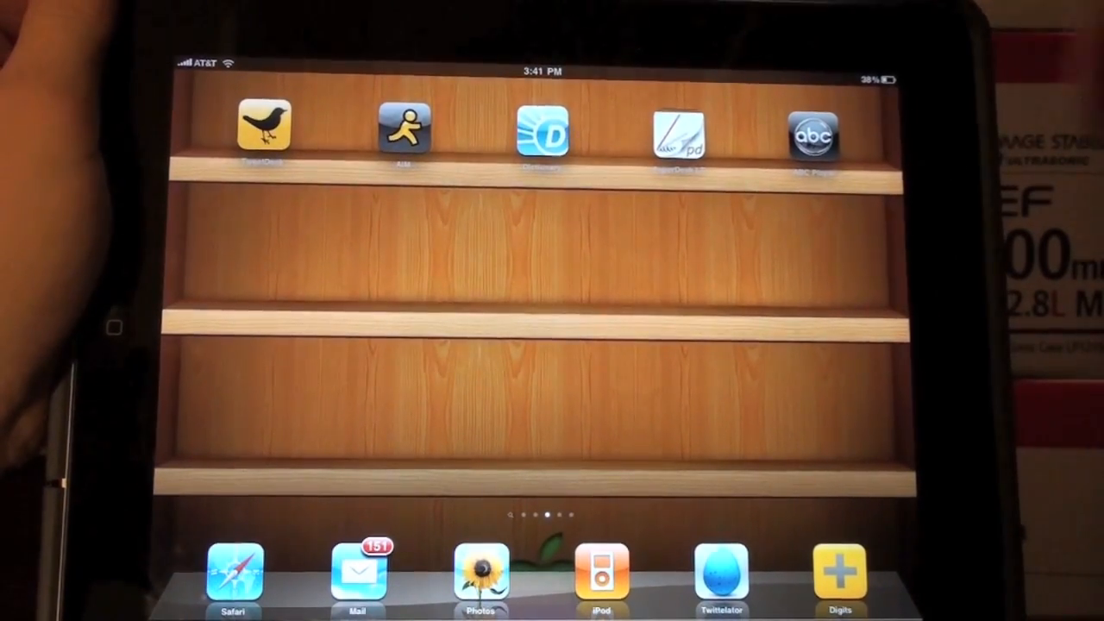
{"action": "scroll", "scroll_direction": "left", "scroll_amount": 3}
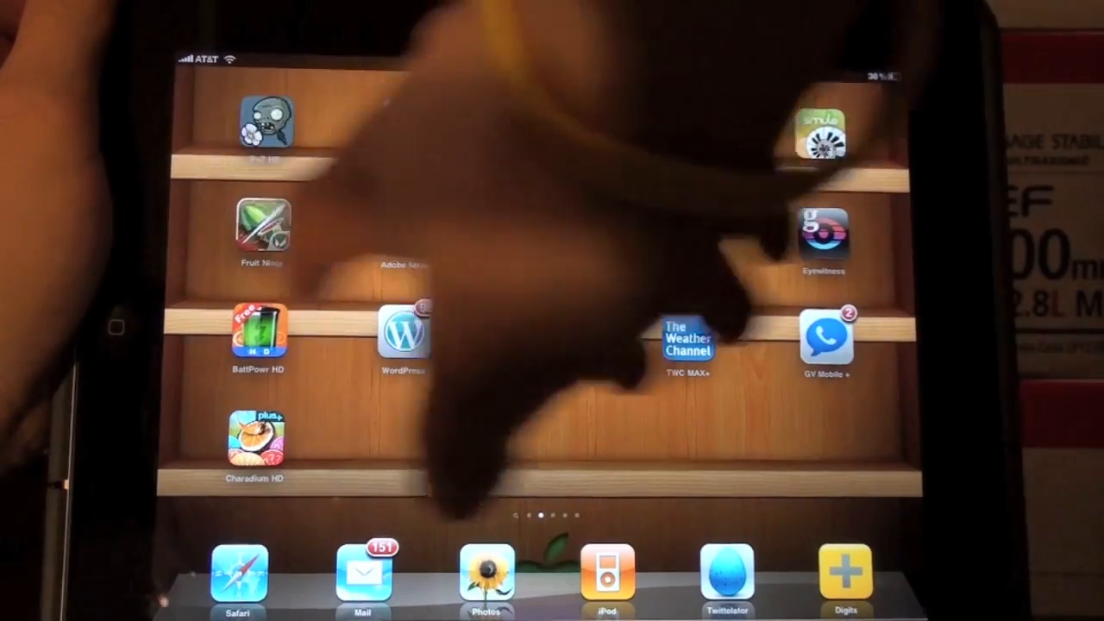
{"action": "scroll", "scroll_direction": "left", "scroll_amount": 3}
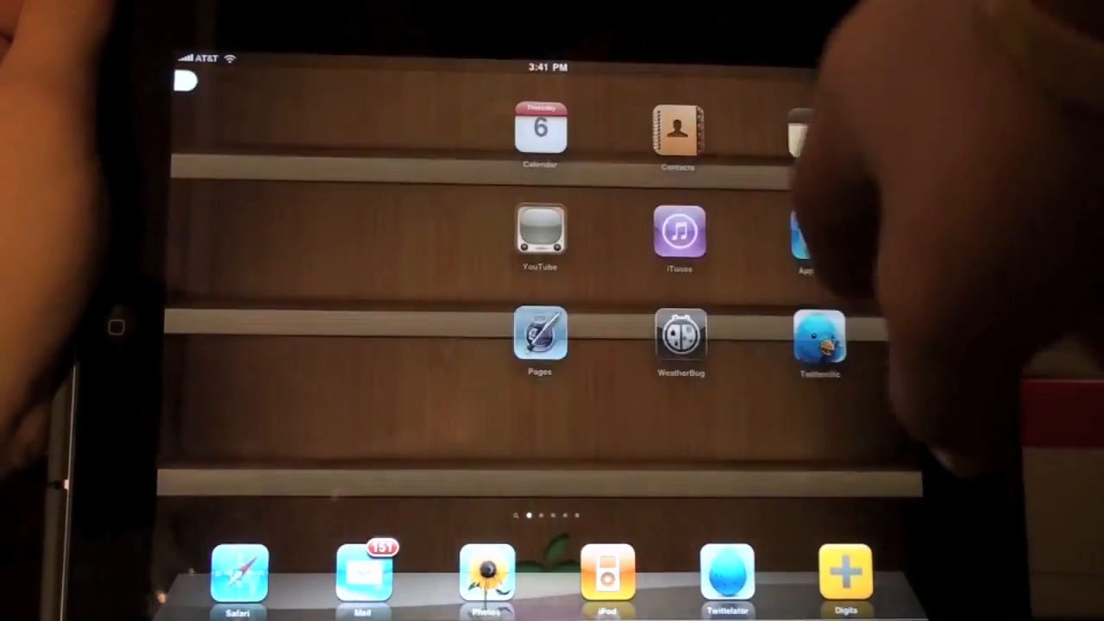